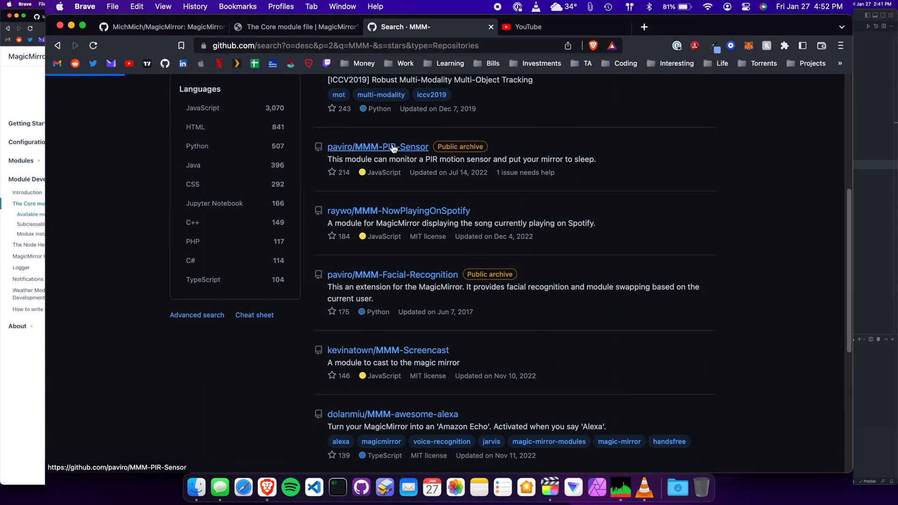
- Open the paviro/MMM-PIR-Sensor repository from the search results and scan its README
click(377, 147)
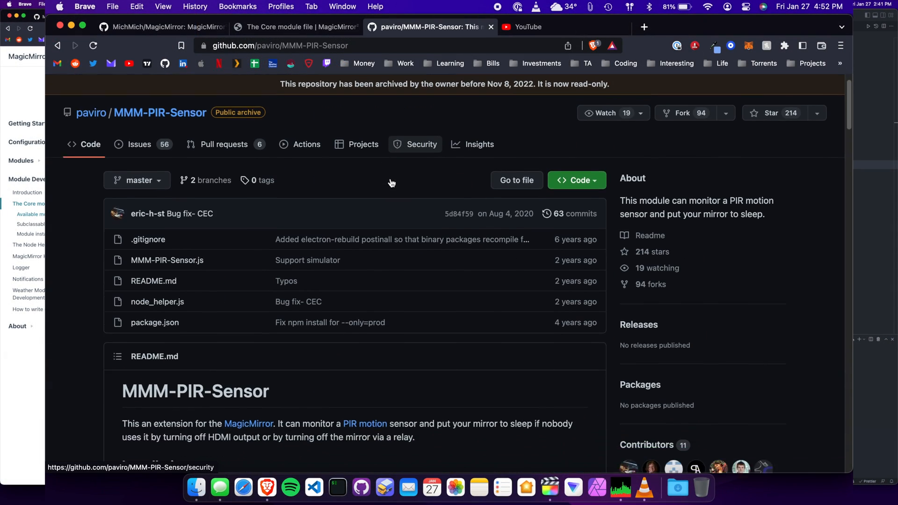
scroll(down, 3)
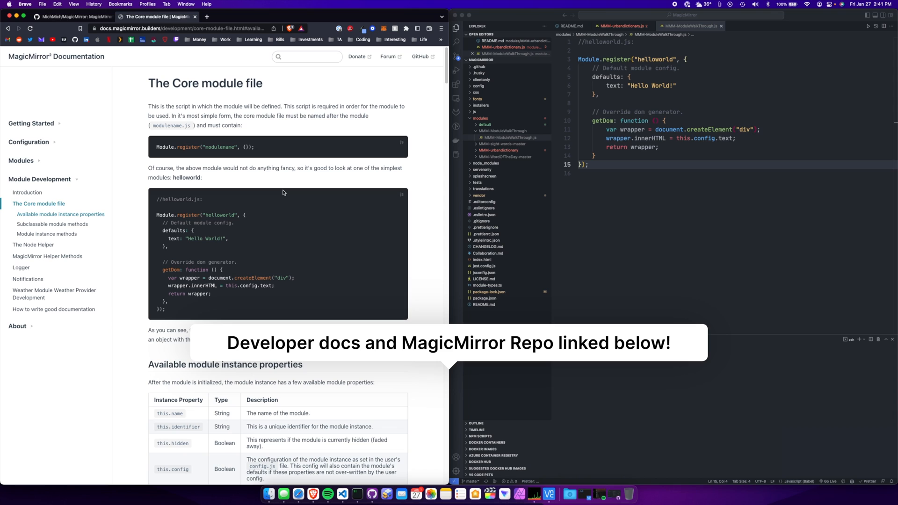
mouse_move(528, 199)
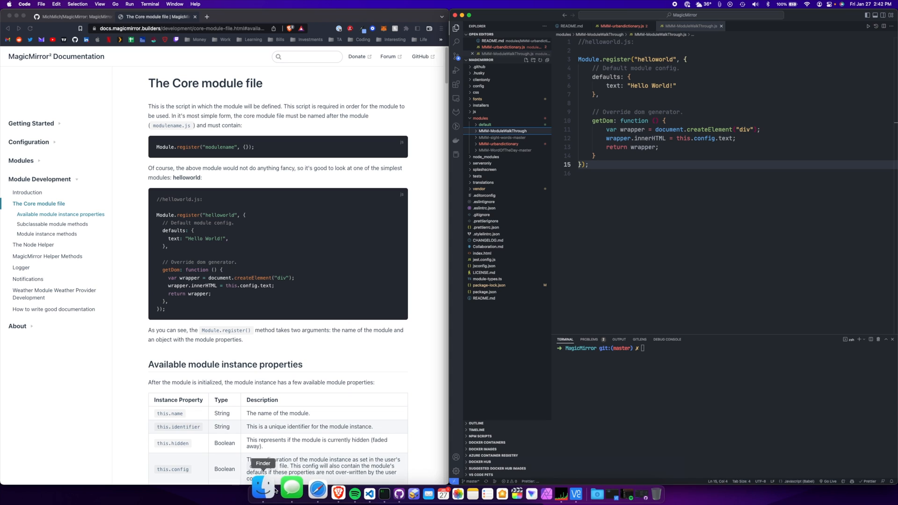
click(262, 494)
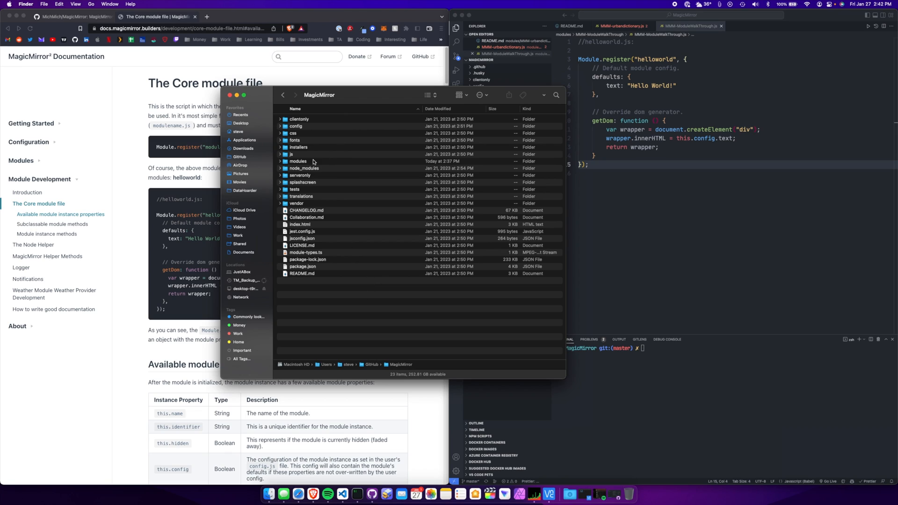
double_click(298, 160)
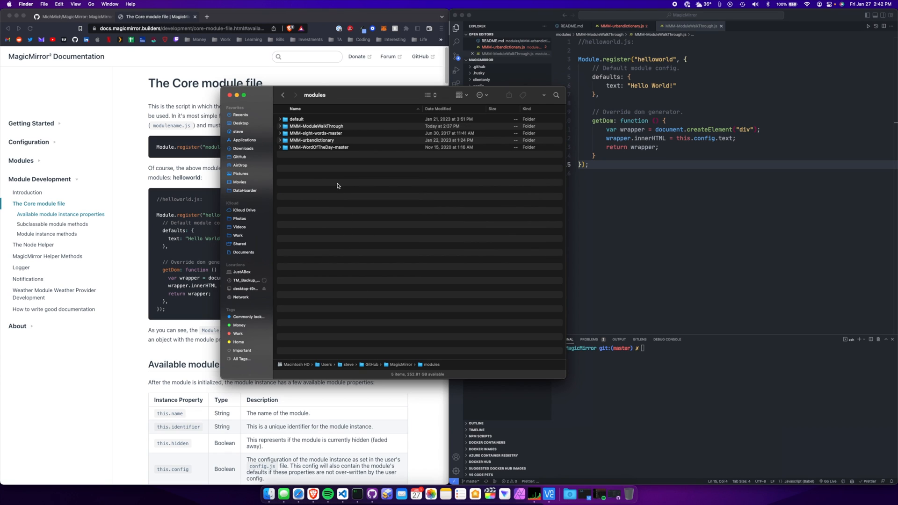
mouse_move(351, 129)
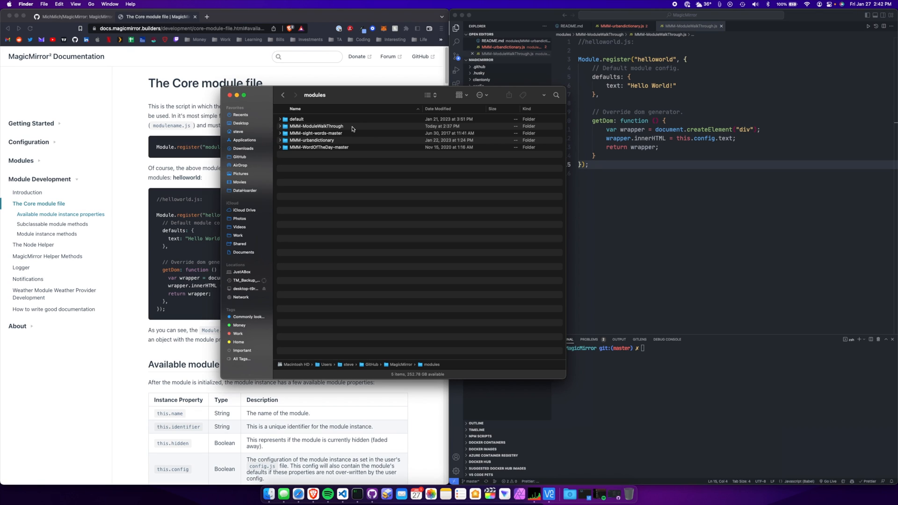
click(315, 127)
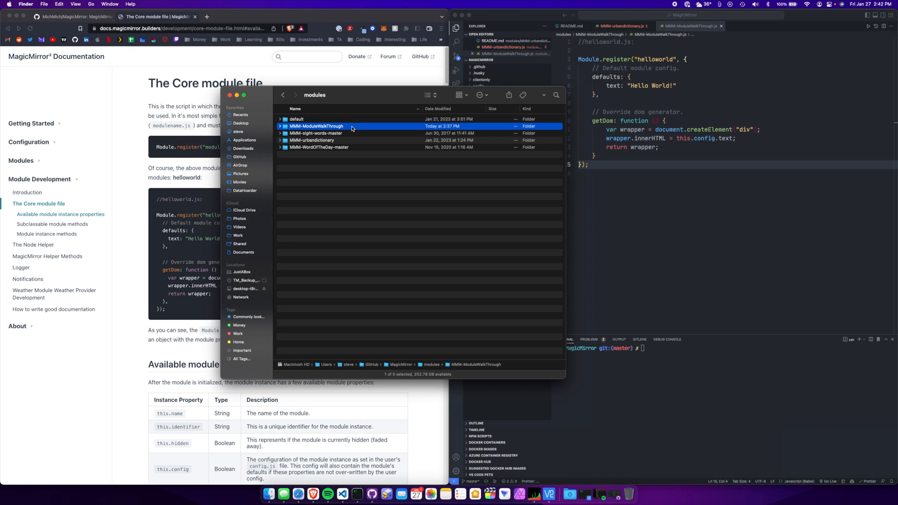
double_click(315, 127)
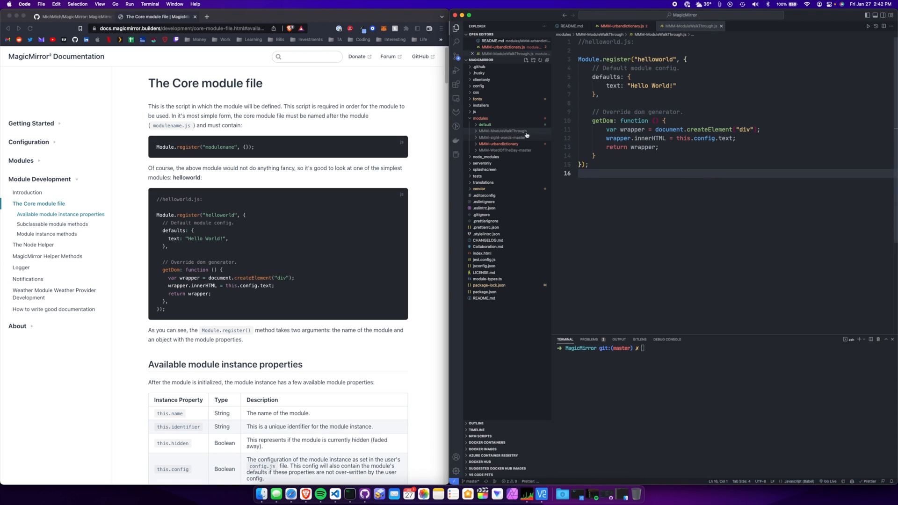
- In config/config.js, rename the duplicated urbandictionary entry's module to MMM-ModuleWalkThrough
click(479, 86)
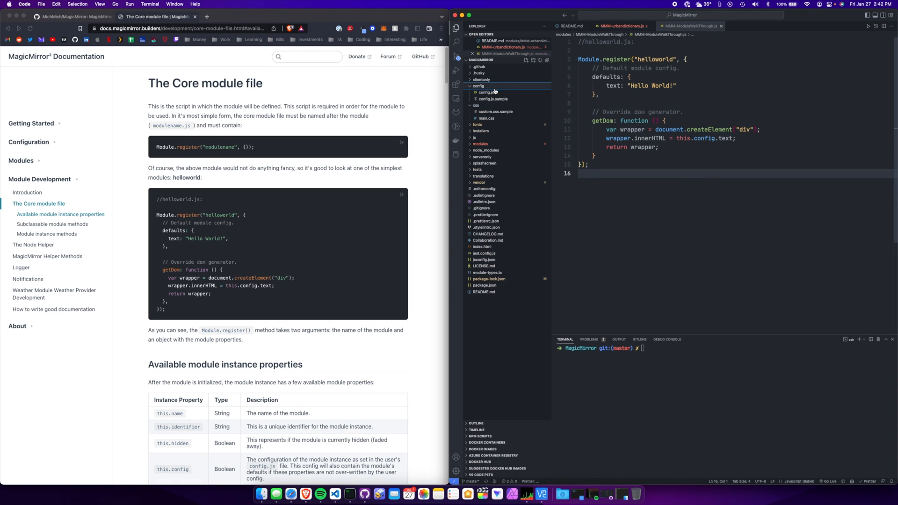
click(484, 92)
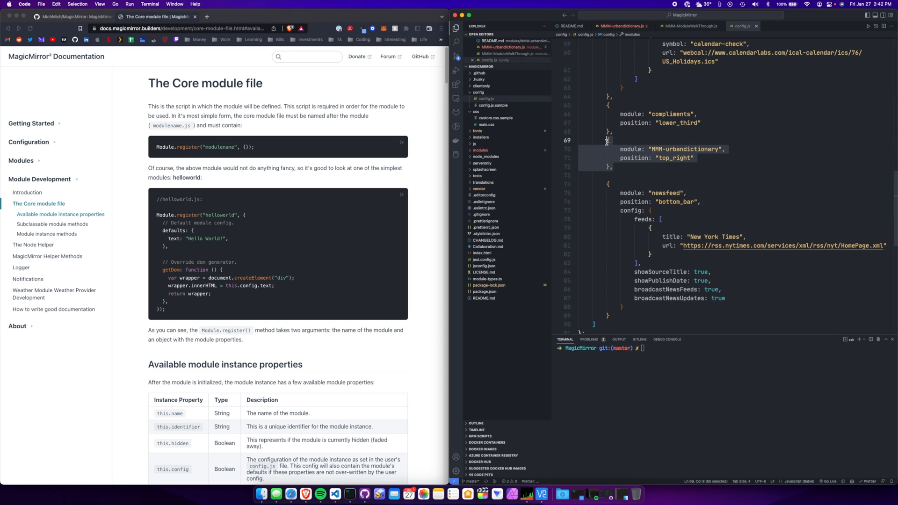
mouse_move(630, 168)
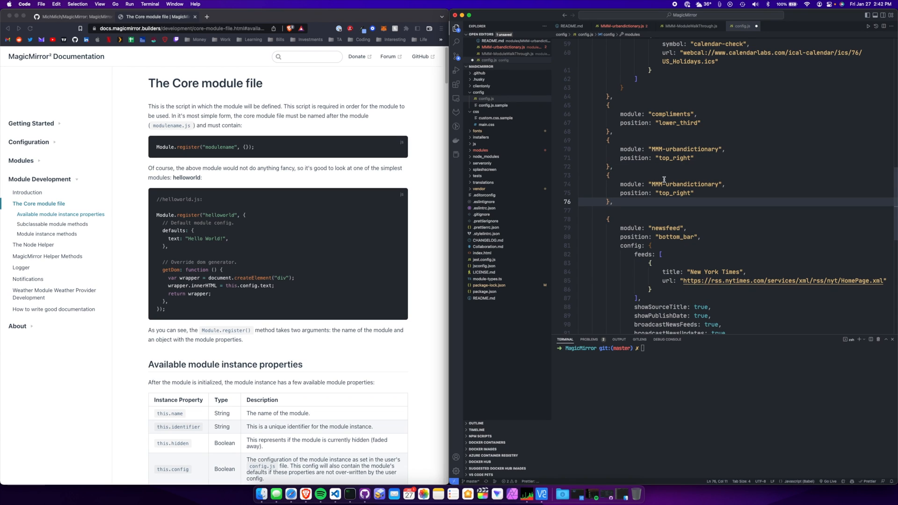
double_click(686, 184)
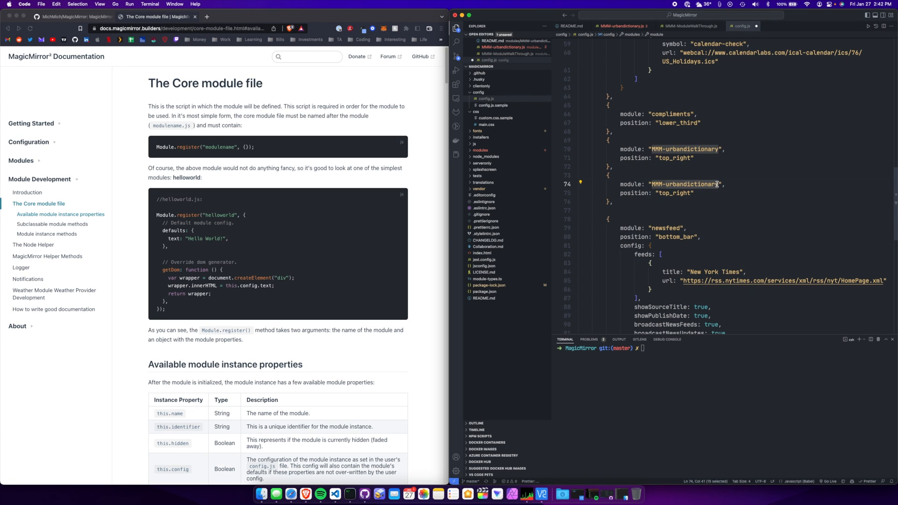
text(MMM-ModuleWalkThrough)
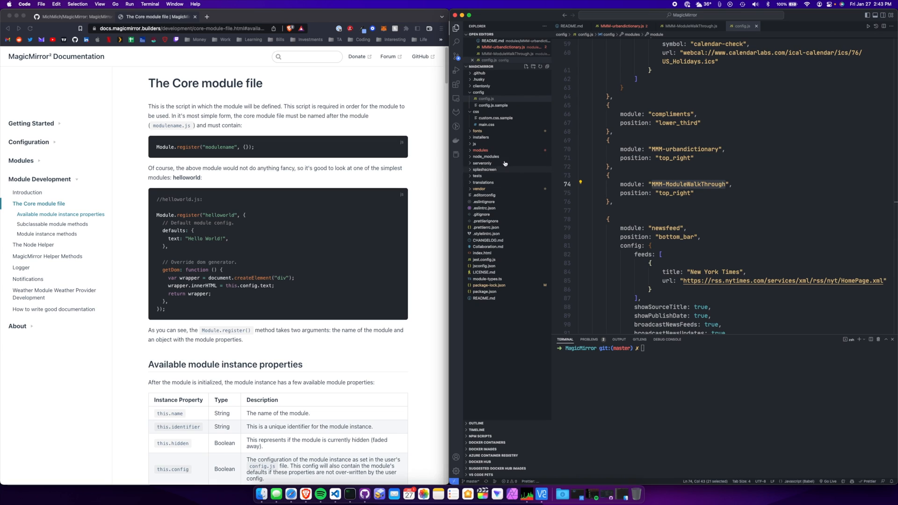
mouse_move(494, 141)
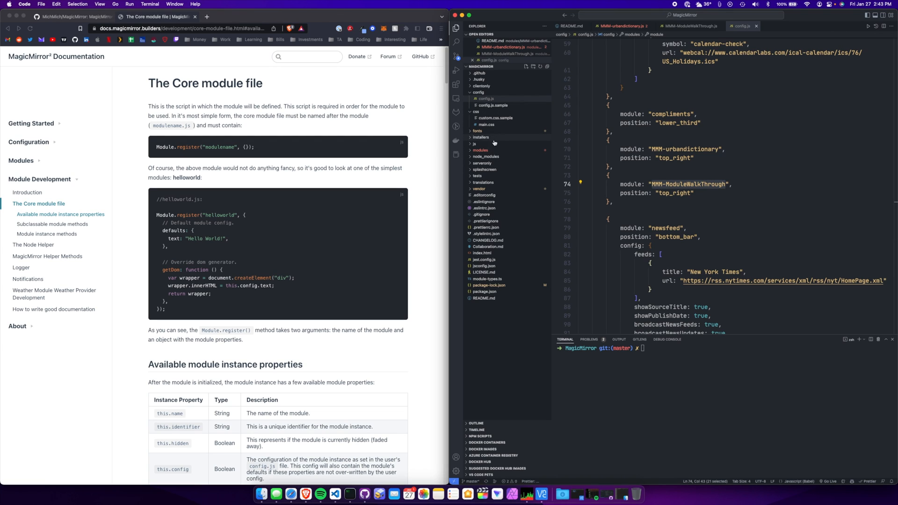
- Open MMM-ModuleWalkThrough.js from modules/MMM-ModuleWalkThrough in the Explorer
click(481, 150)
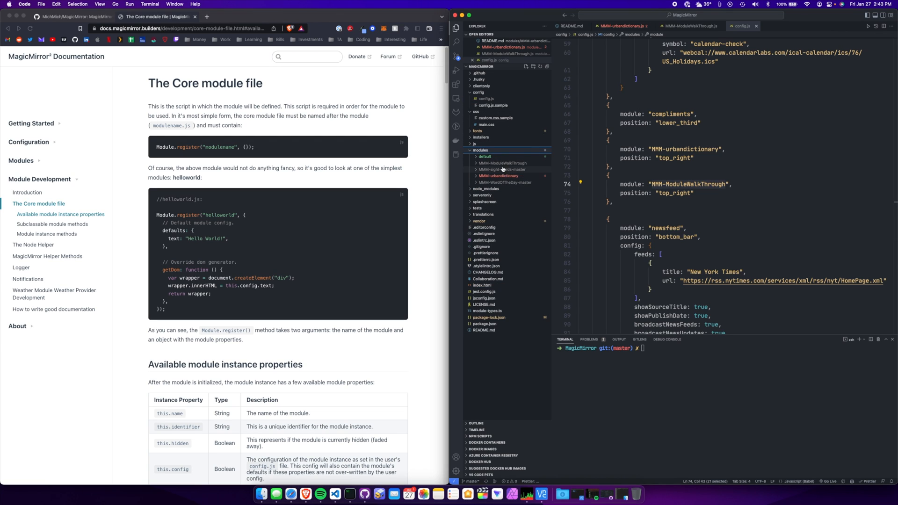
click(502, 163)
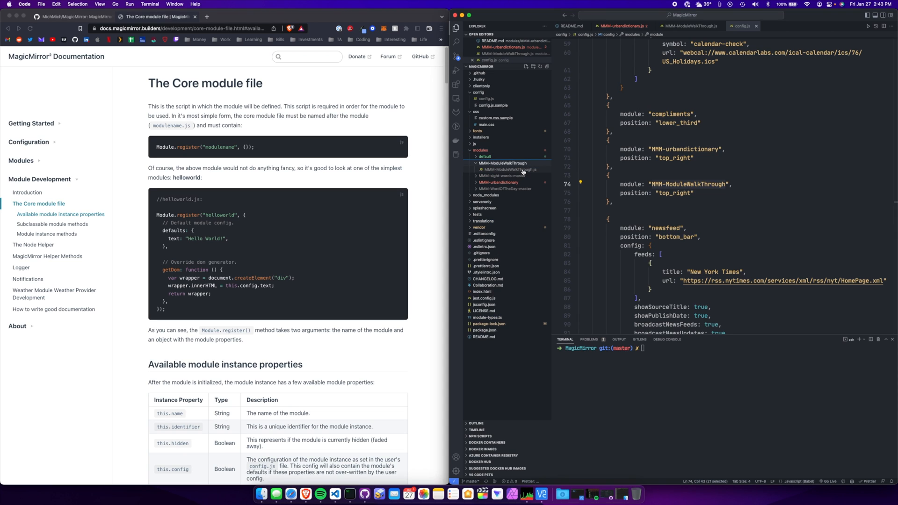
click(688, 26)
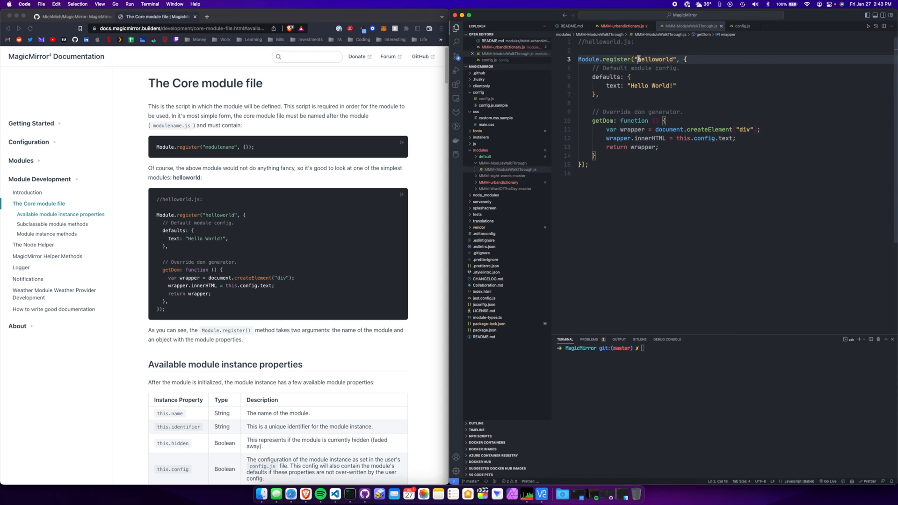
- Replace "helloworld" in Module.register with "MMM-ModuleWalkThrough"
double_click(658, 59)
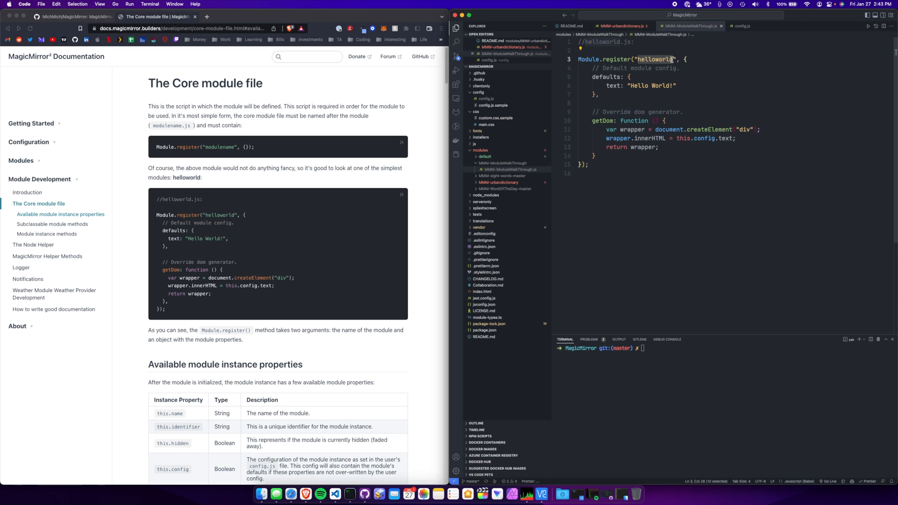
text(MMM-ModuleWalkThrough)
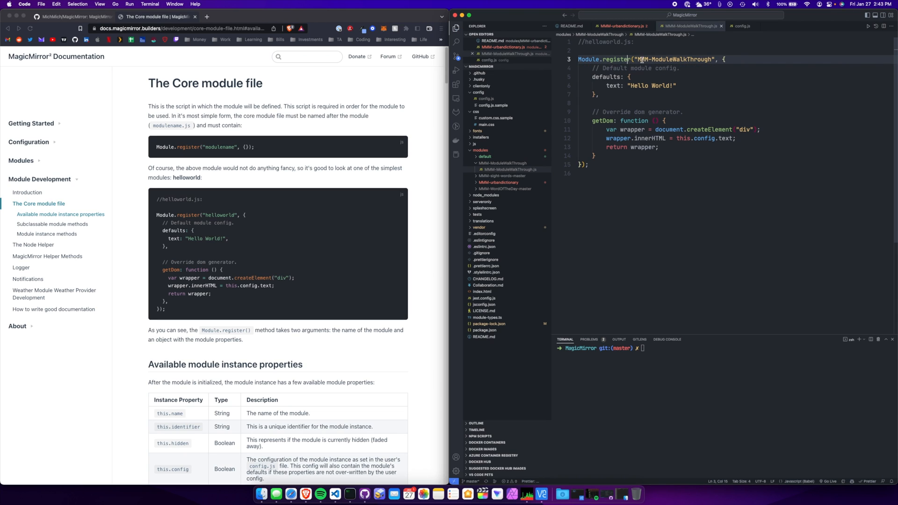
drag(630, 59, 726, 59)
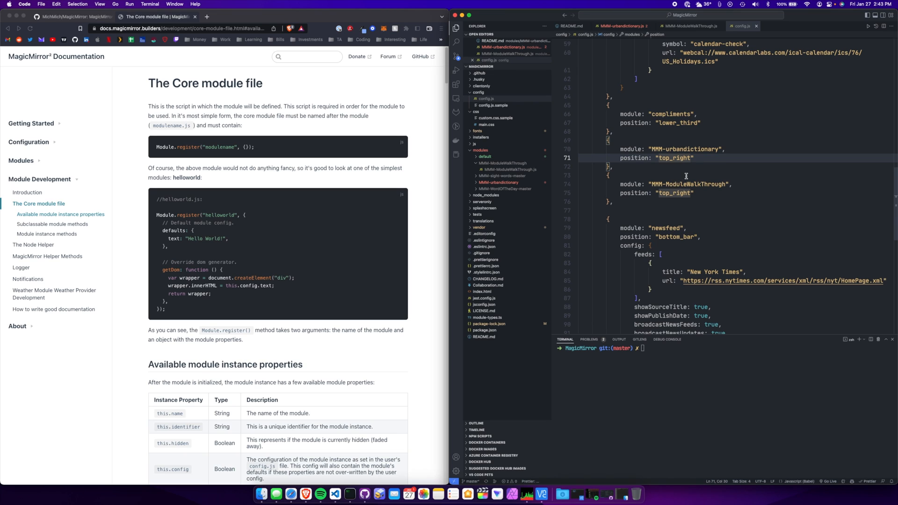
click(499, 183)
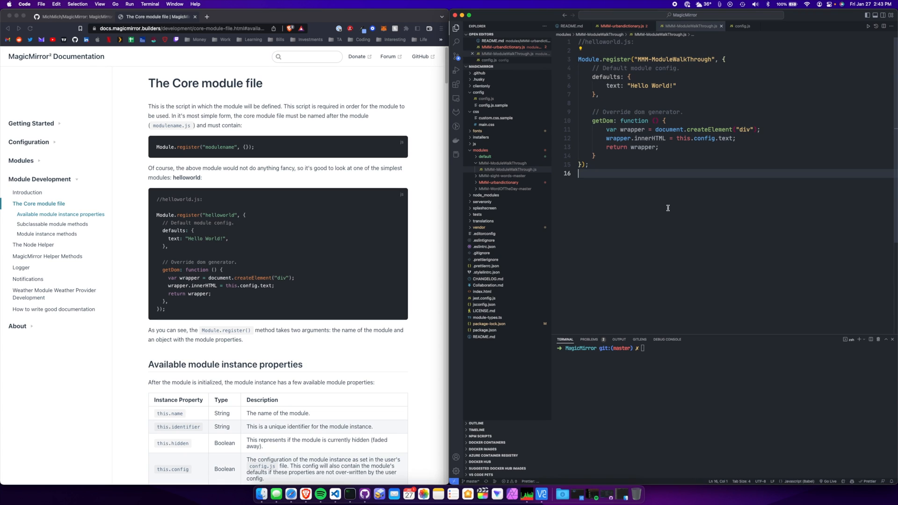
- List the project files with ls, then launch MagicMirror with npm start in the terminal
text(ls)
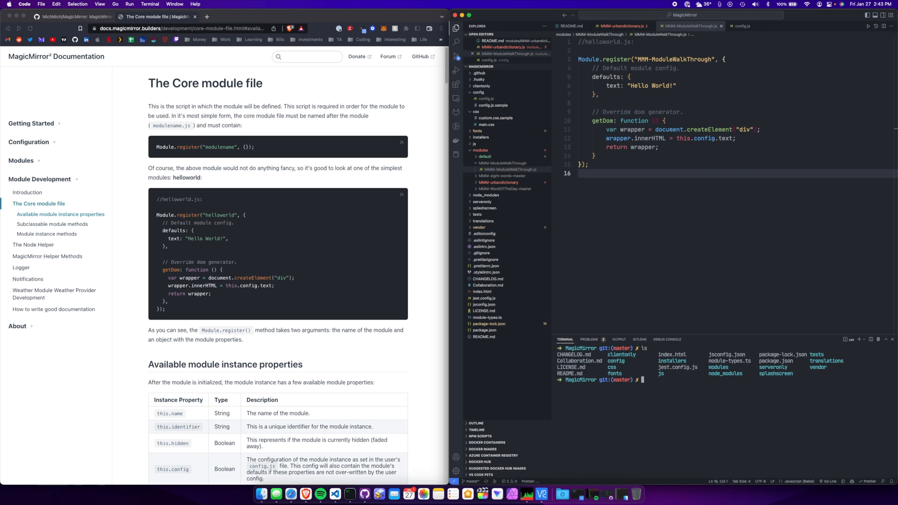
text(np)
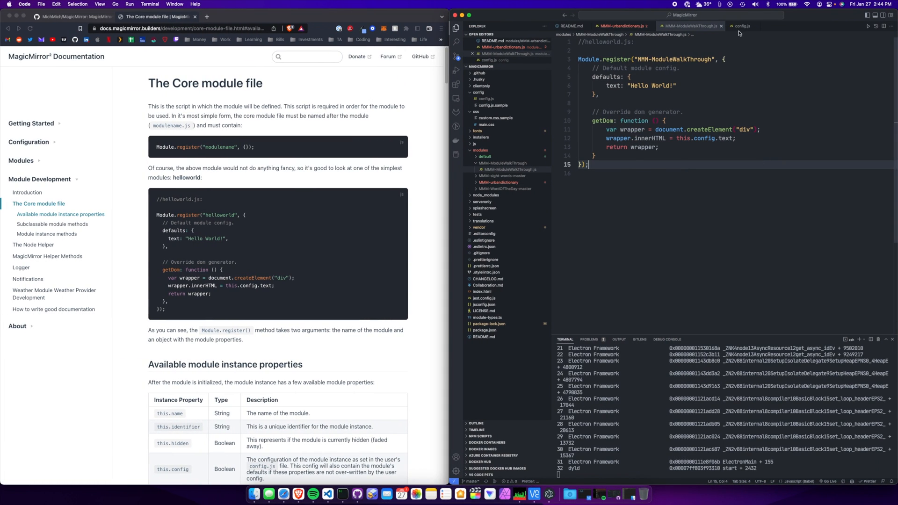
click(741, 26)
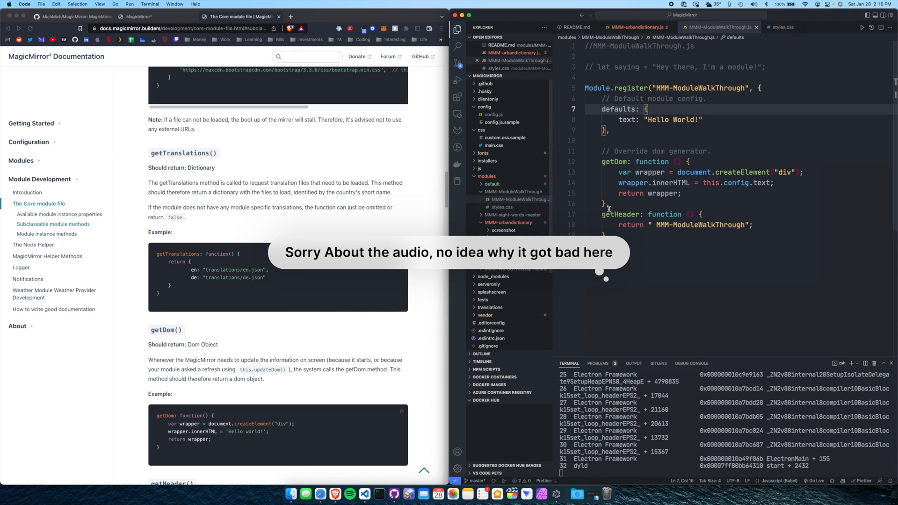
- Uncomment the saying variable and use it as the default text instead of "Hello World!"
click(629, 141)
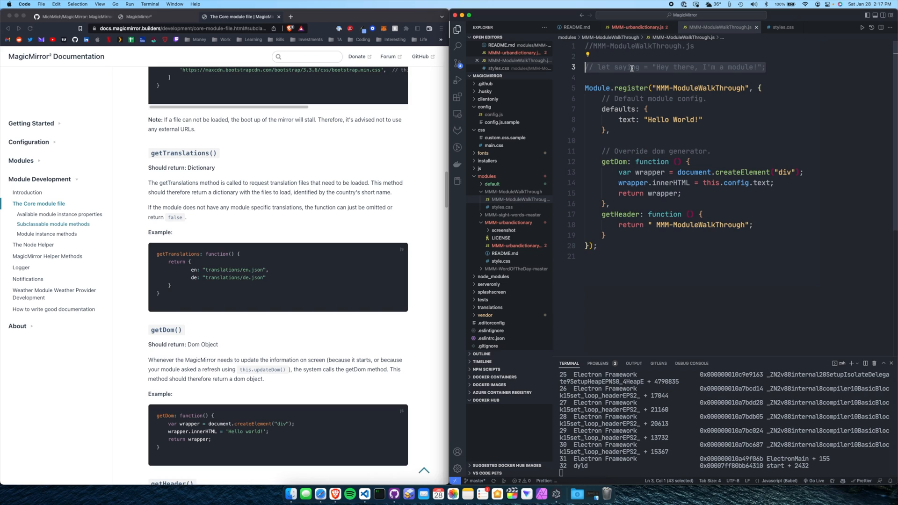
key(cmd+/)
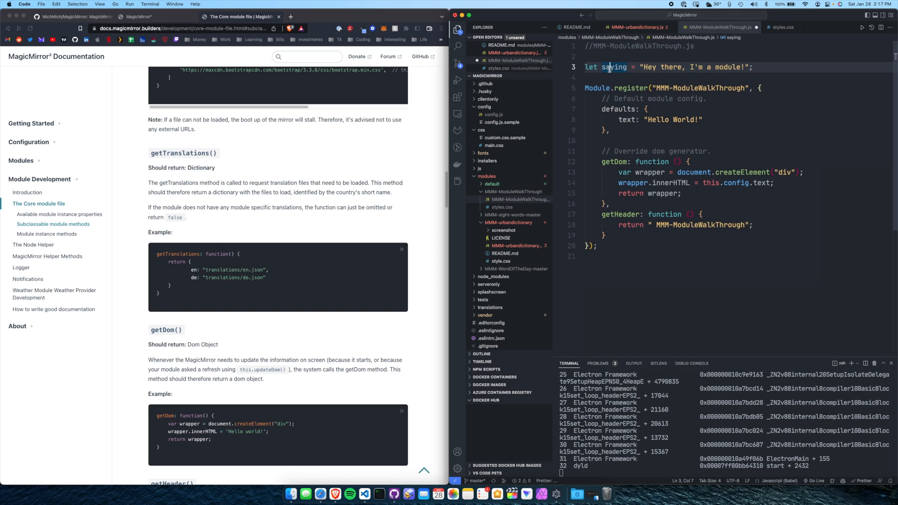
click(658, 120)
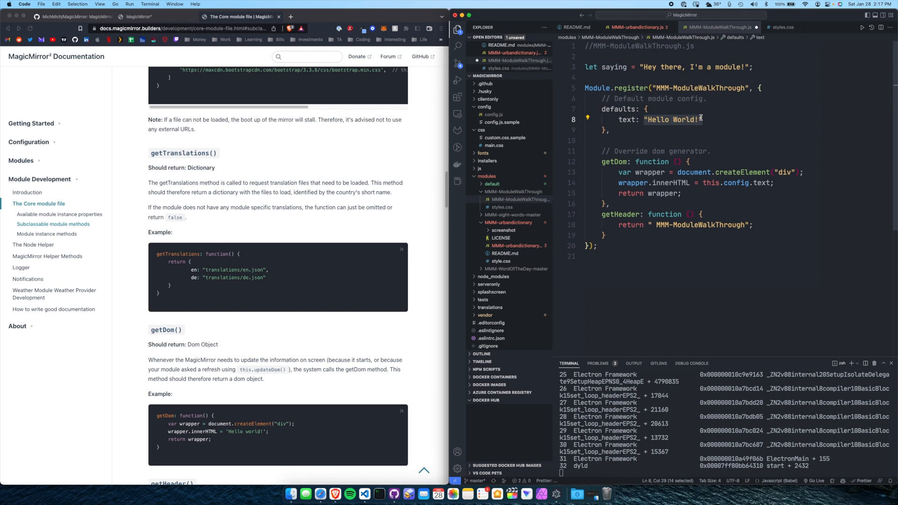
text(saying)
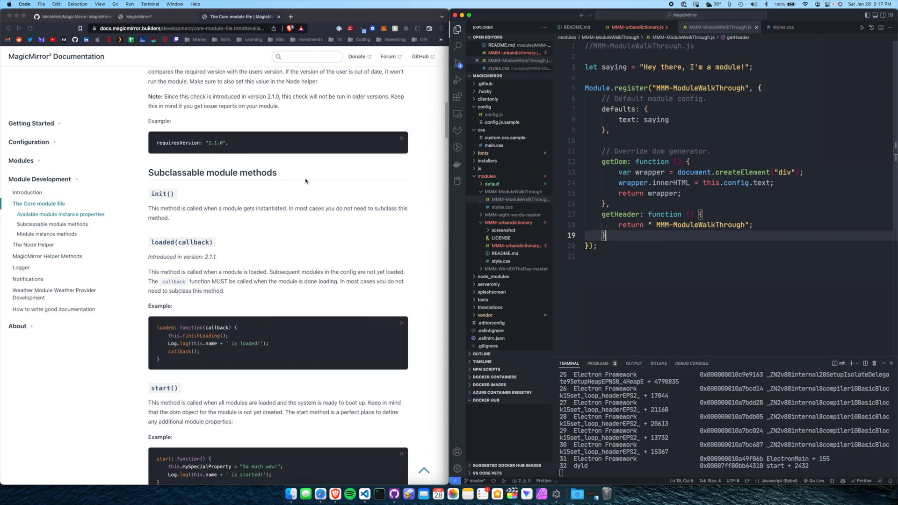
mouse_move(205, 178)
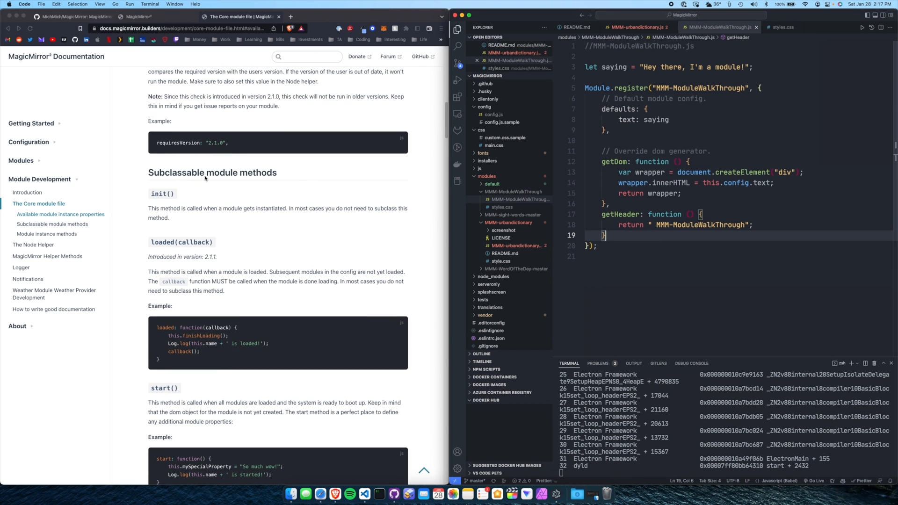
- Scroll the core module docs past getStyles, getTranslations and getDom to the getHeader section
scroll(down, 3)
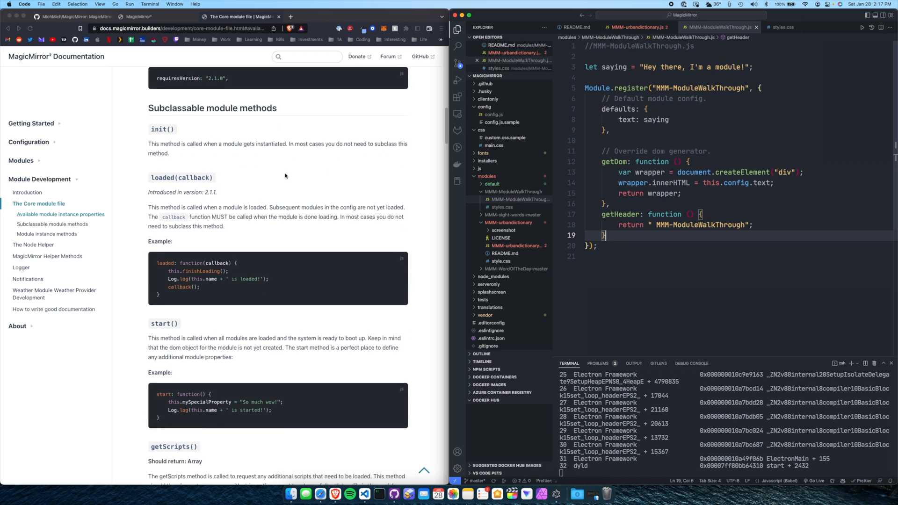
scroll(down, 3)
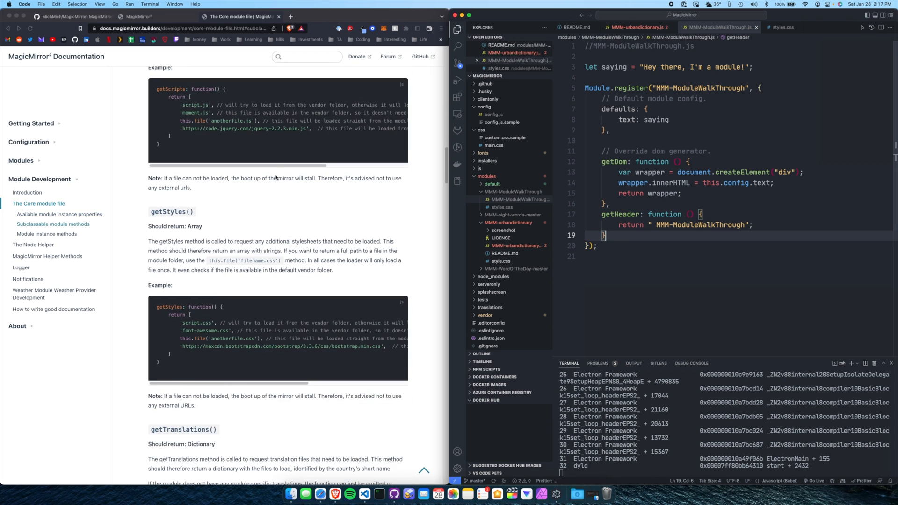
scroll(down, 3)
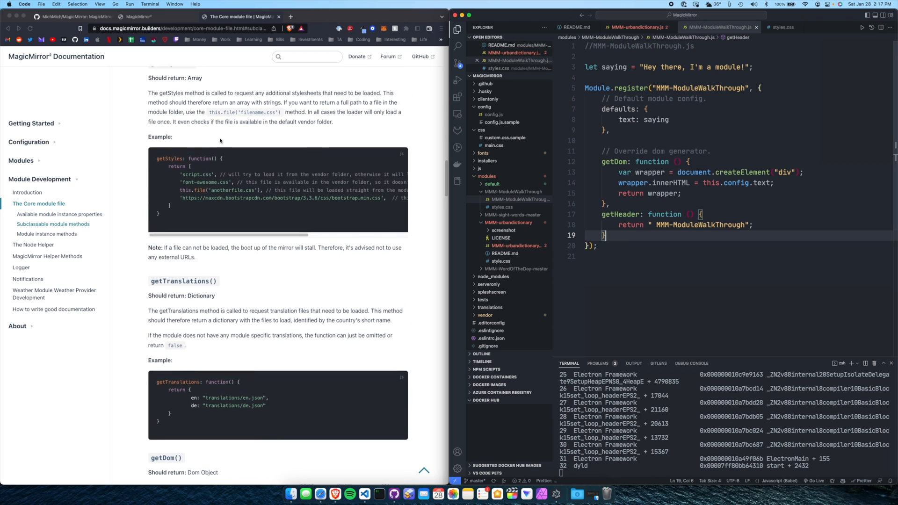
scroll(down, 3)
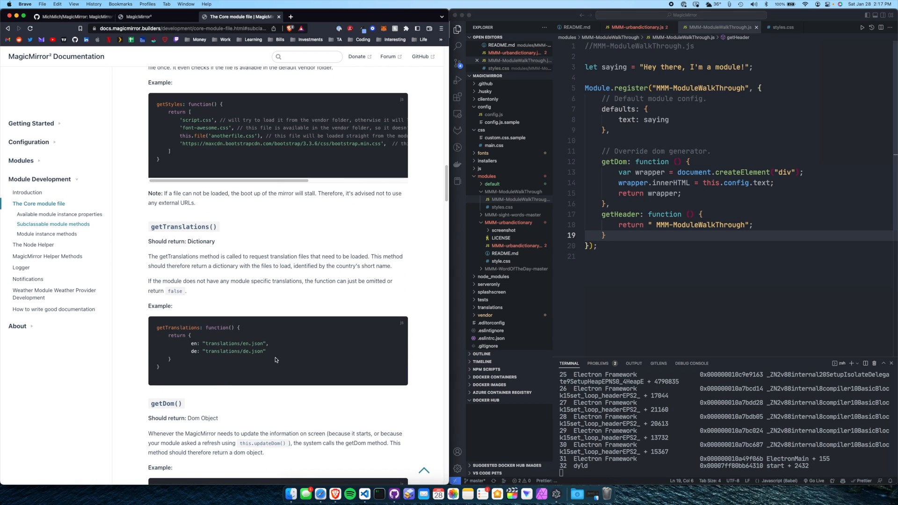
drag(189, 343, 265, 351)
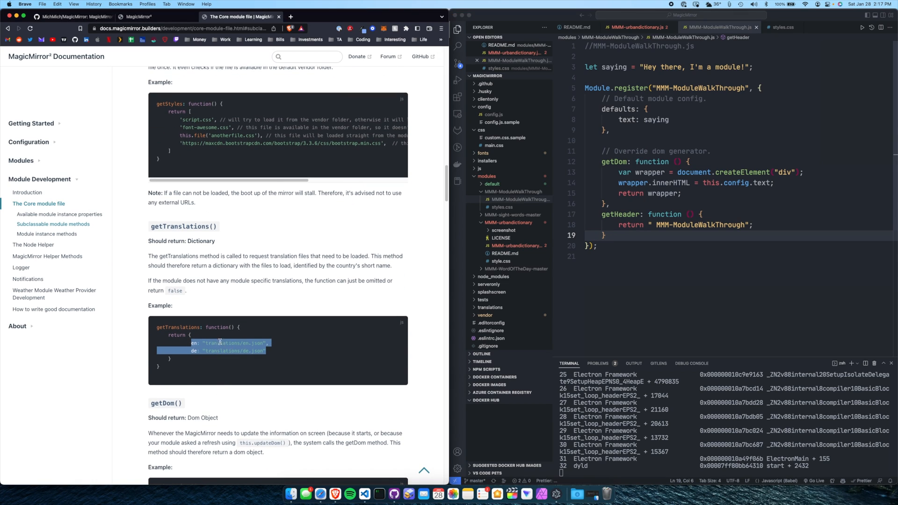
scroll(down, 3)
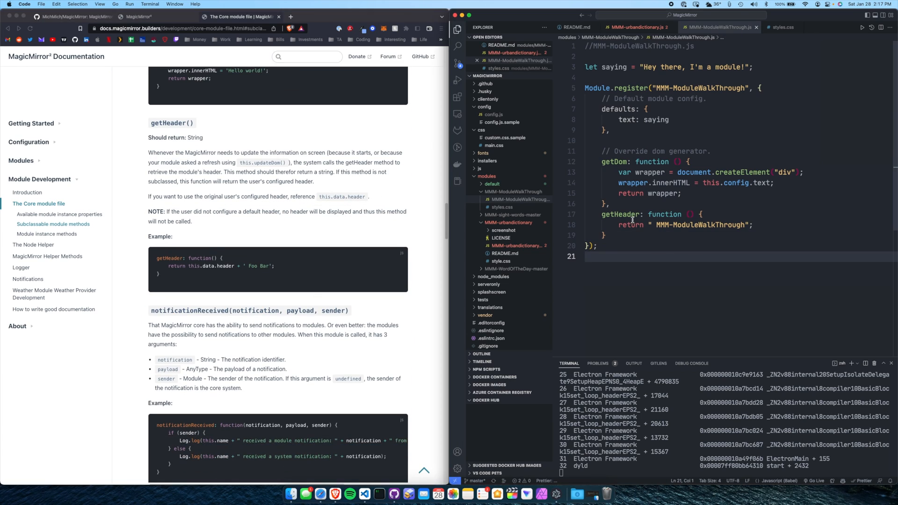
mouse_move(667, 227)
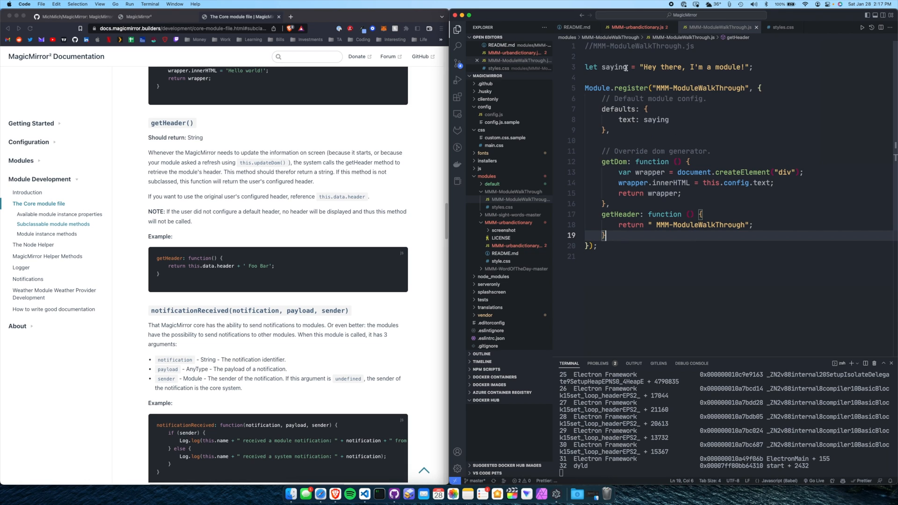
- Select the saying variable on line 3 to begin rewriting it as the Christmas countdown
double_click(614, 68)
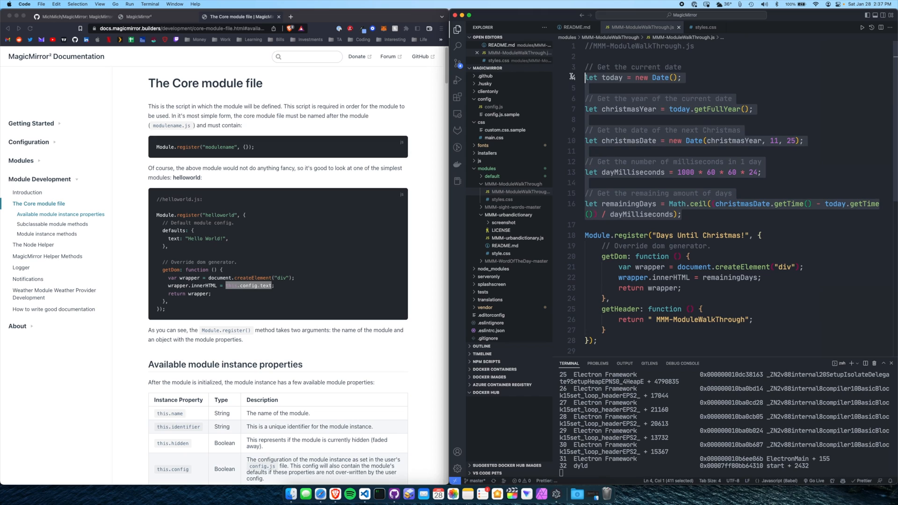
- Select the registered module name to swap it back to "MMM-ModuleWalkThrough"
click(679, 214)
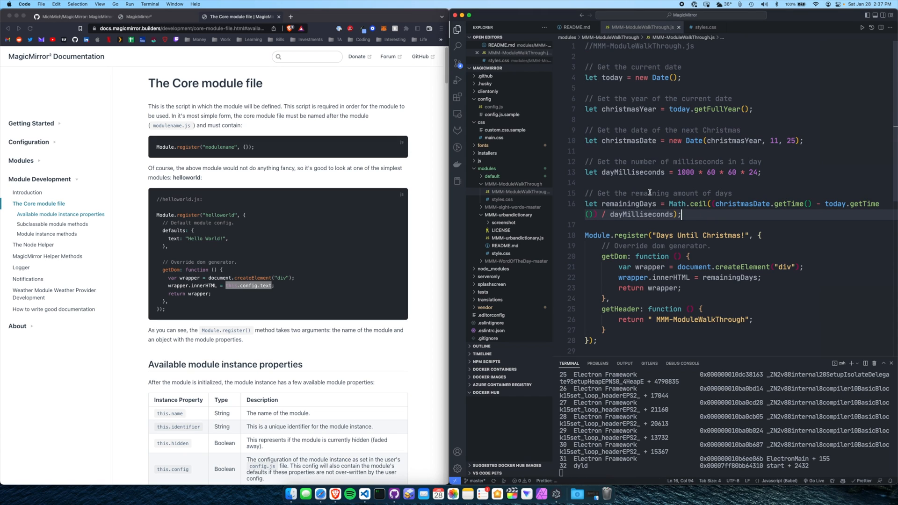
double_click(629, 203)
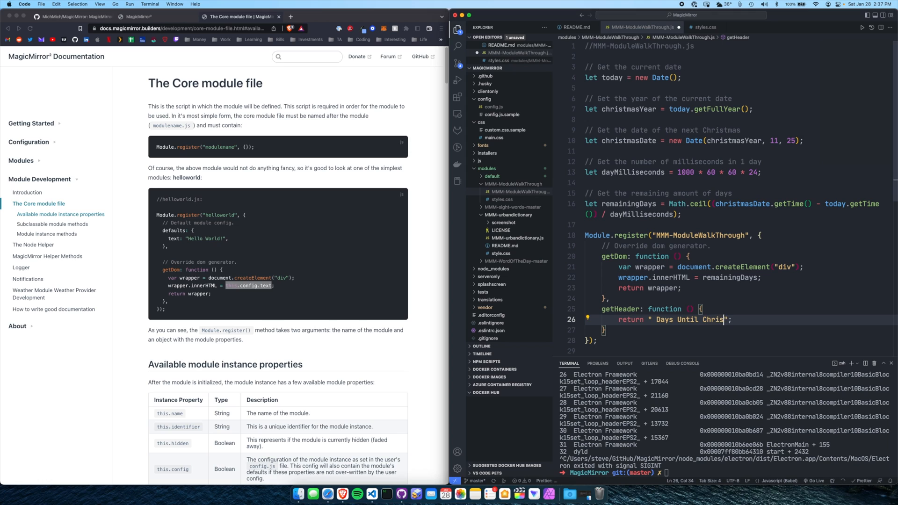
- Finish the header as "Days Until Christmas!" and restart the mirror with npm run start
text(tmas!)
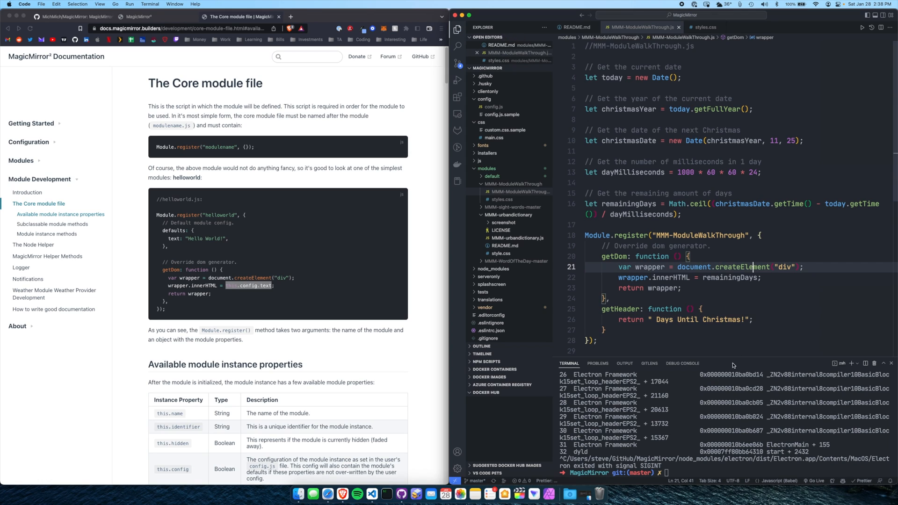
text(npm run start)
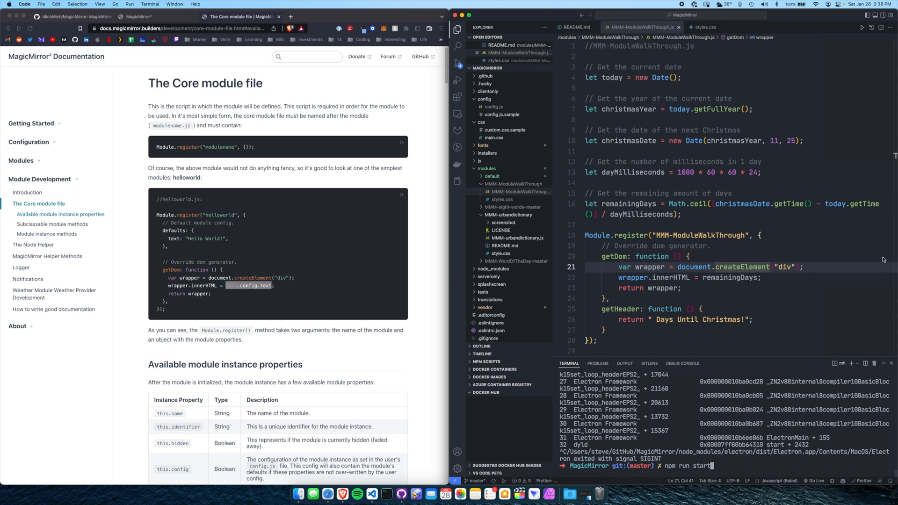
double_click(720, 278)
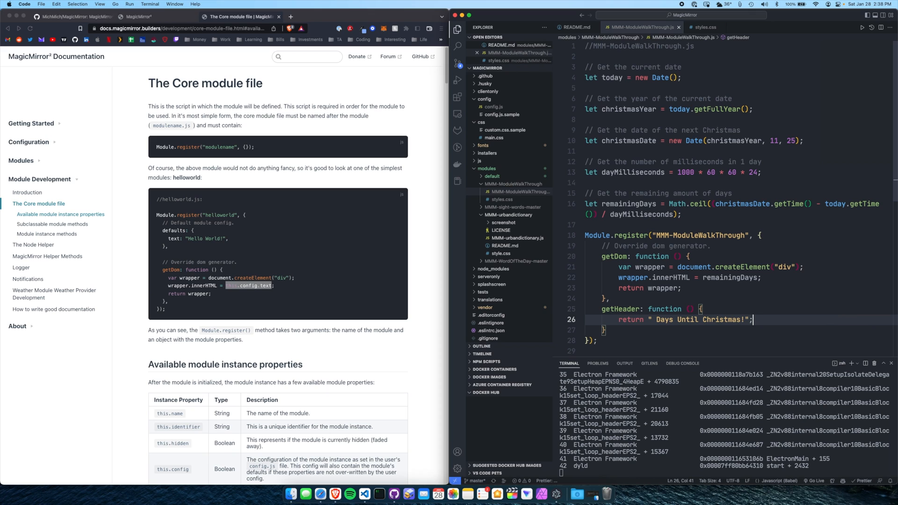
mouse_move(802, 303)
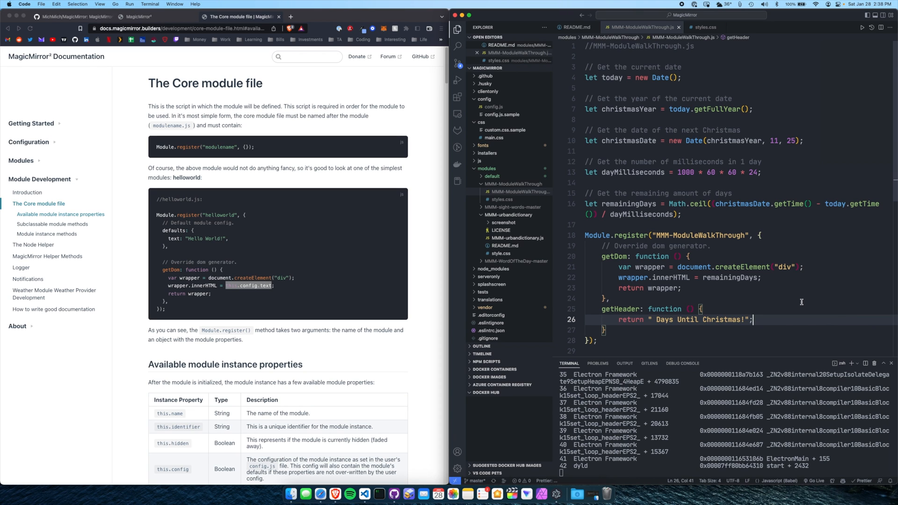
scroll(down, 3)
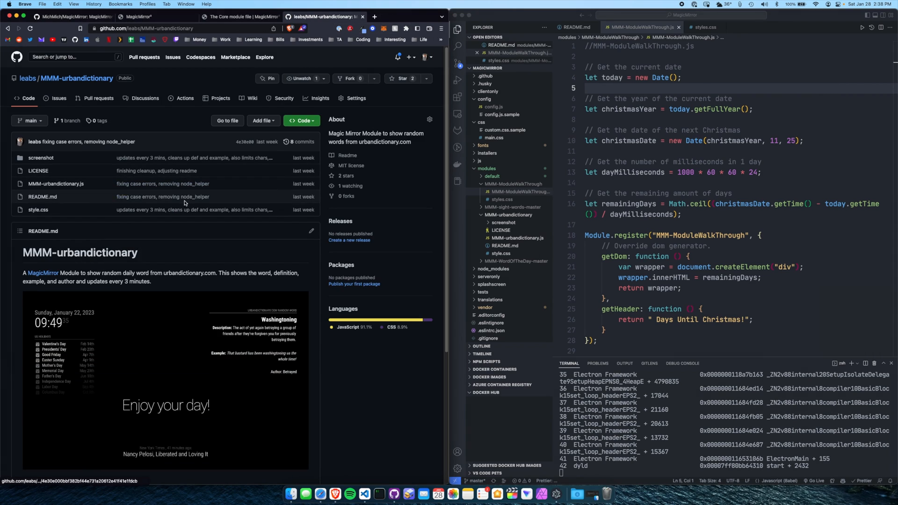
- Read through MMM-urbandictionary.js, view style.css, and return to the repository home
scroll(down, 3)
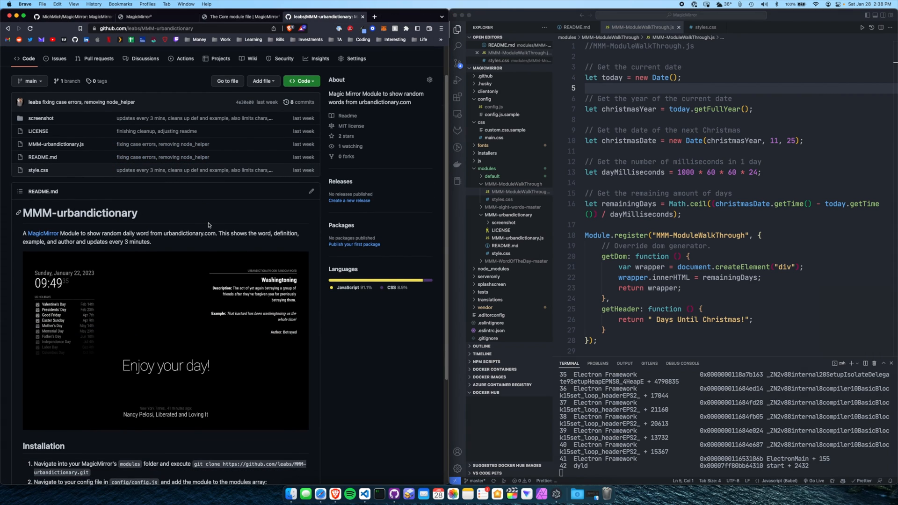
mouse_move(201, 246)
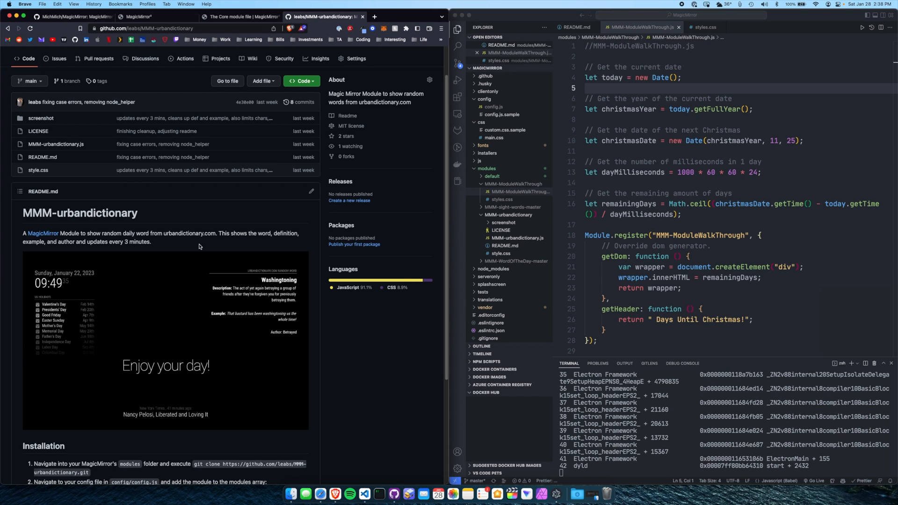
mouse_move(233, 298)
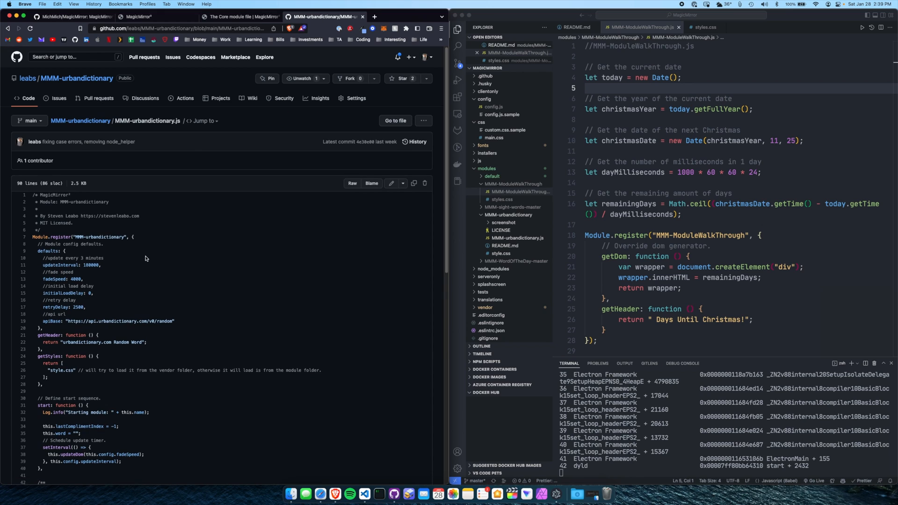
scroll(down, 3)
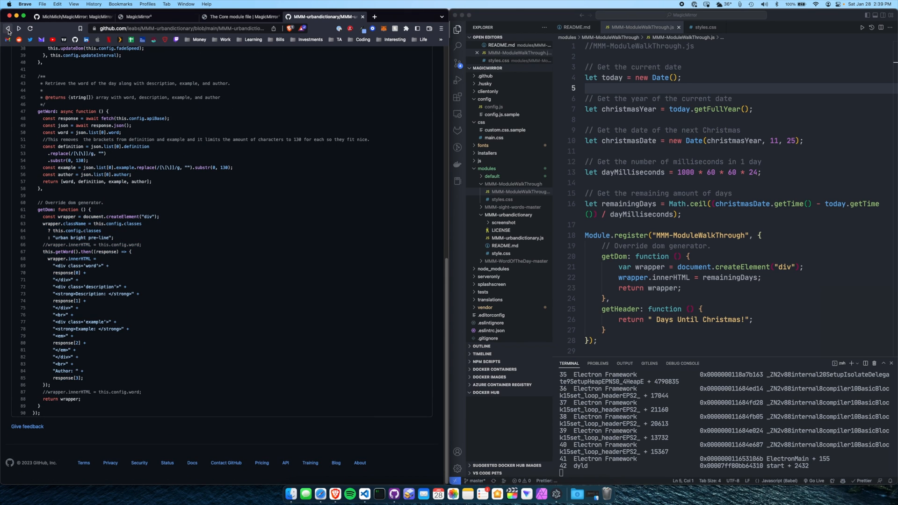
click(8, 28)
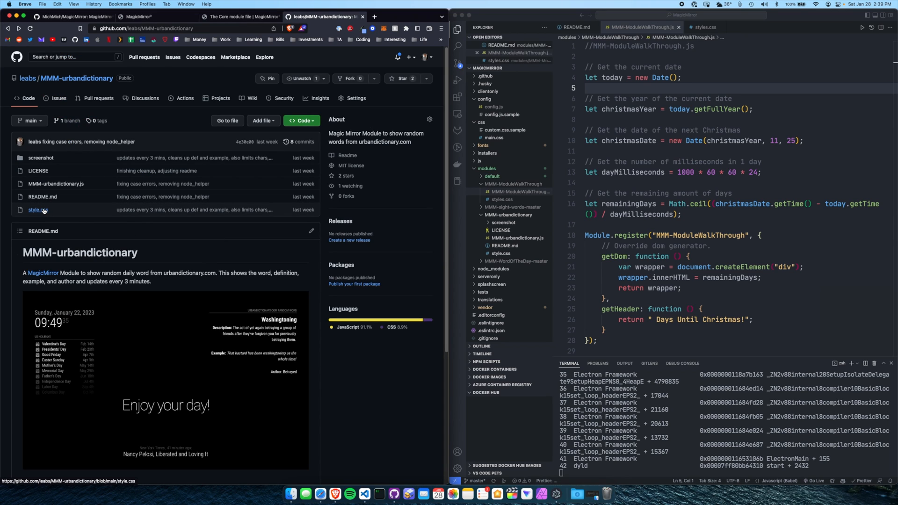
click(38, 209)
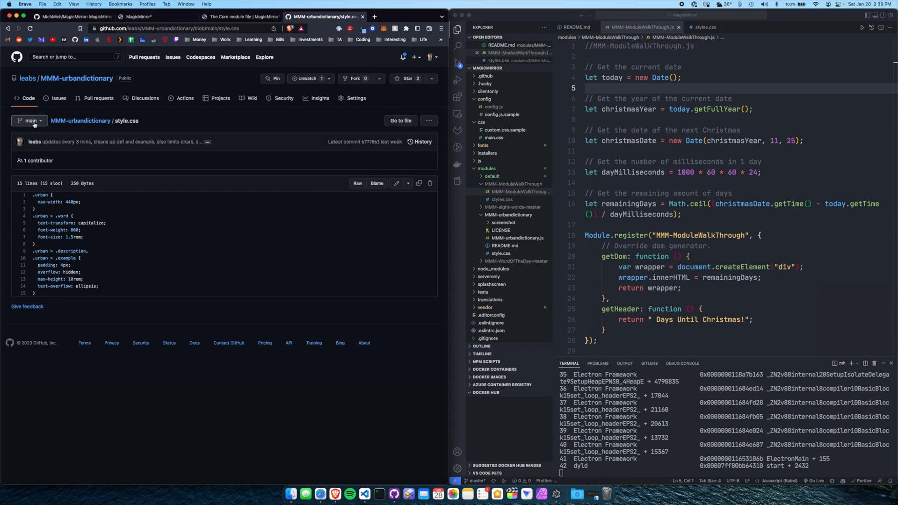
click(74, 78)
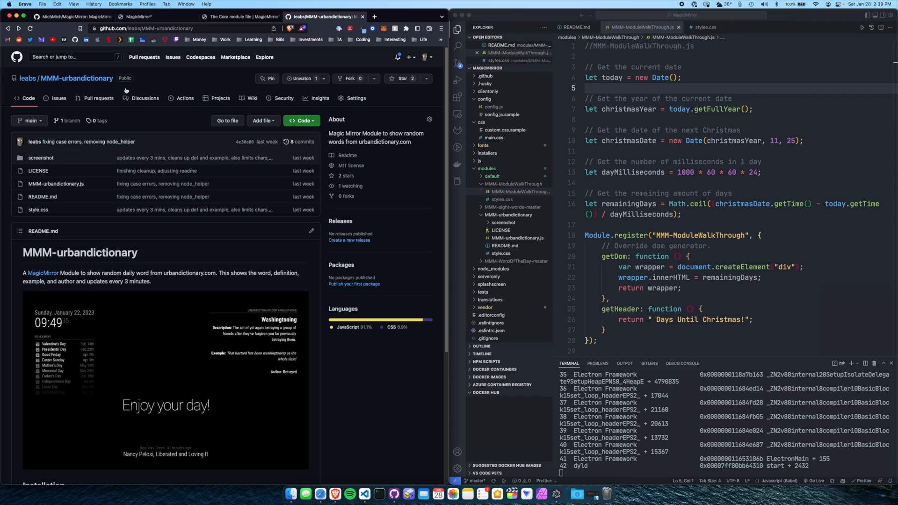